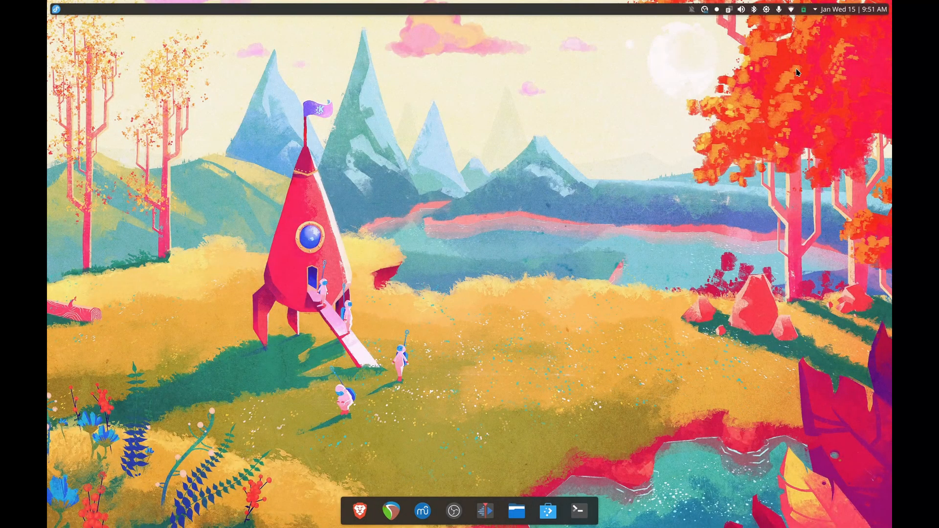
{"action": "mouse_move", "coordinate": [555, 12]}
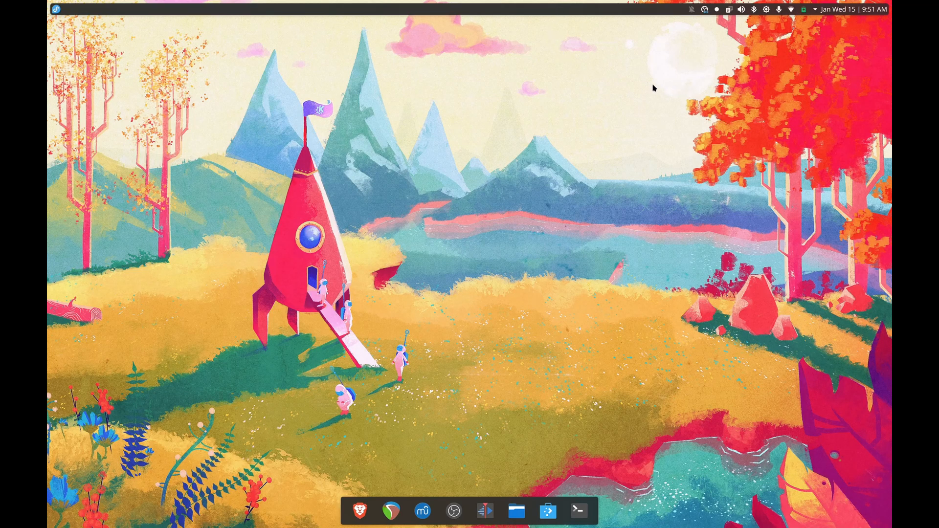
{"action": "mouse_move", "coordinate": [335, 106]}
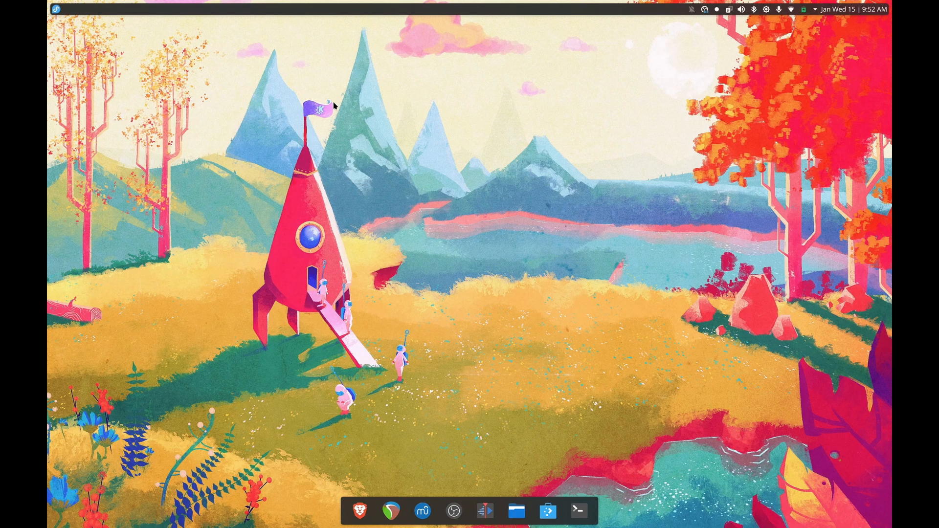
{"action": "mouse_move", "coordinate": [399, 82]}
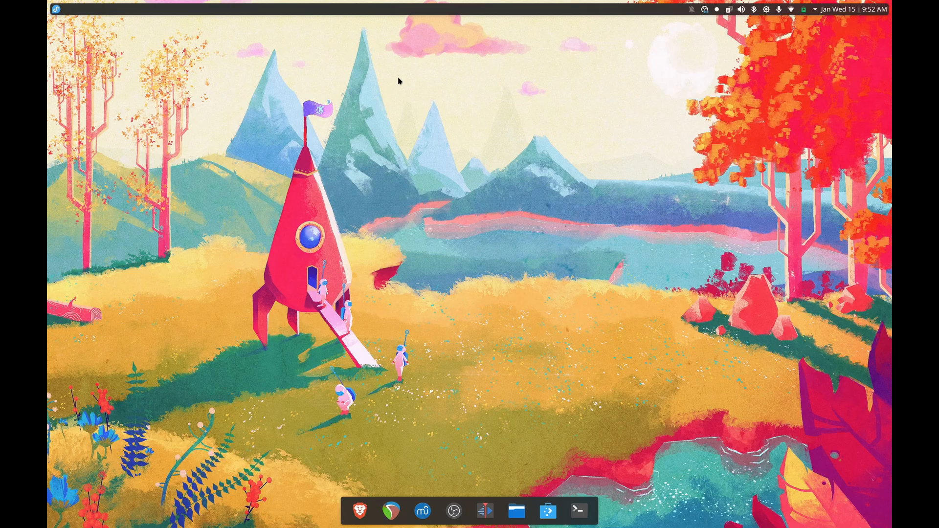
{"action": "mouse_move", "coordinate": [432, 15]}
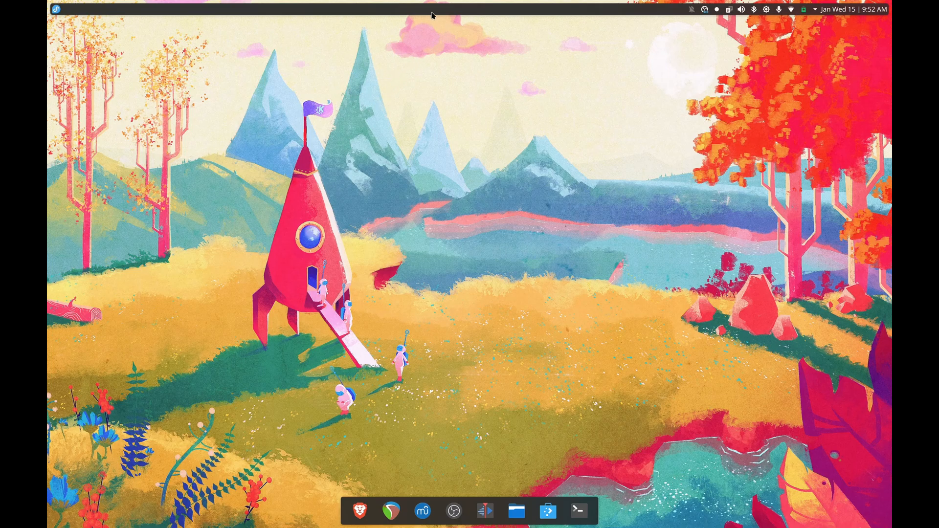
{"action": "mouse_move", "coordinate": [443, 503]}
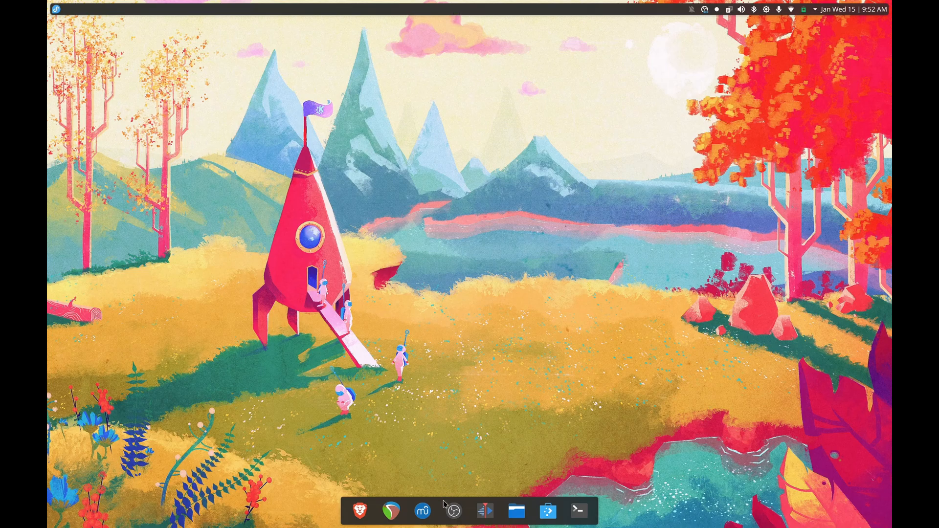
{"action": "mouse_move", "coordinate": [598, 93]}
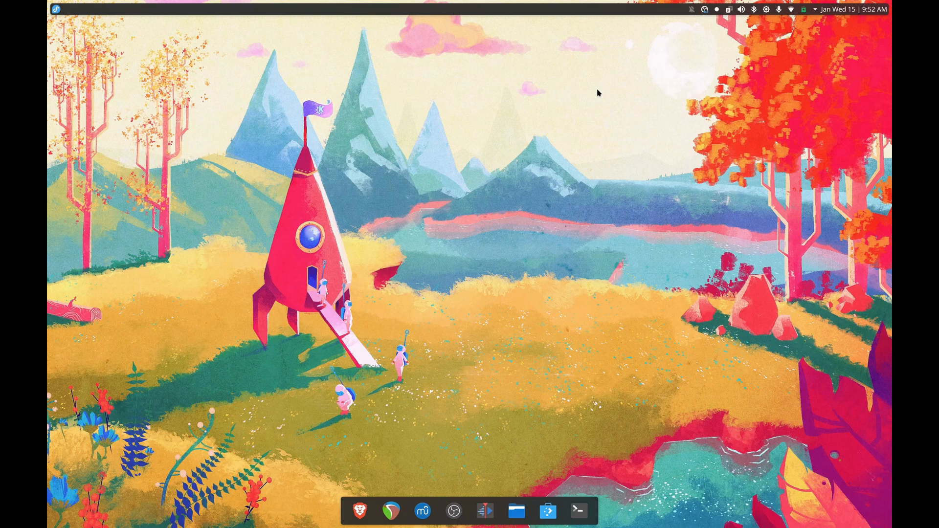
{"action": "mouse_move", "coordinate": [406, 17]}
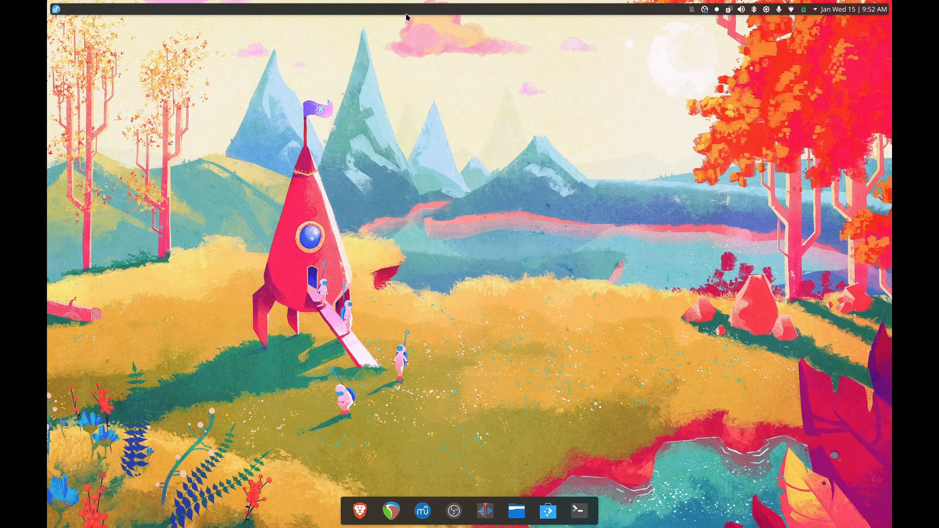
{"action": "mouse_move", "coordinate": [687, 21]}
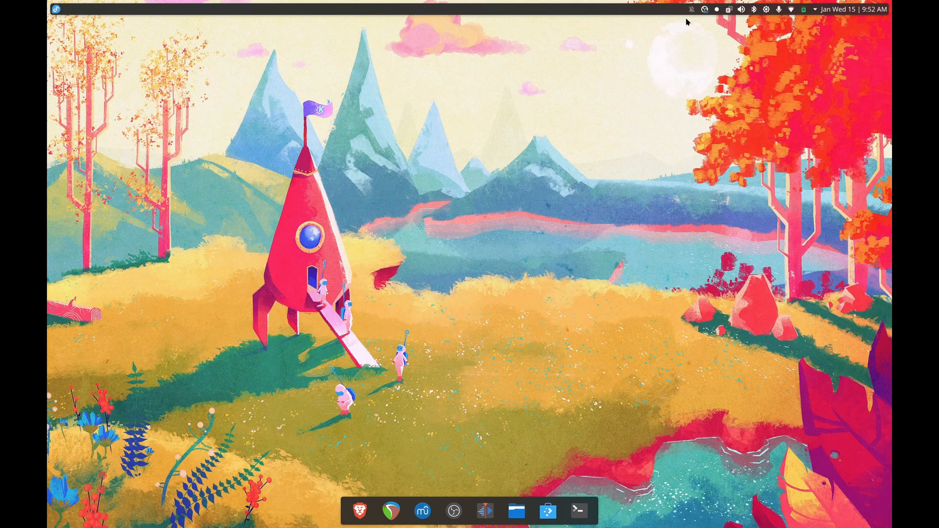
{"action": "mouse_move", "coordinate": [584, 15]}
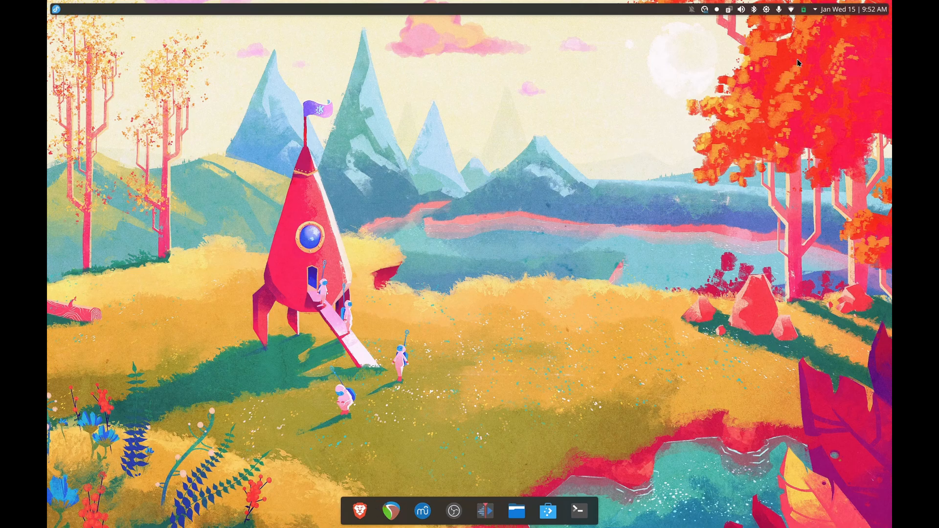
- Show the January month calendar from the panel clock
{"action": "left_click", "coordinate": [848, 9]}
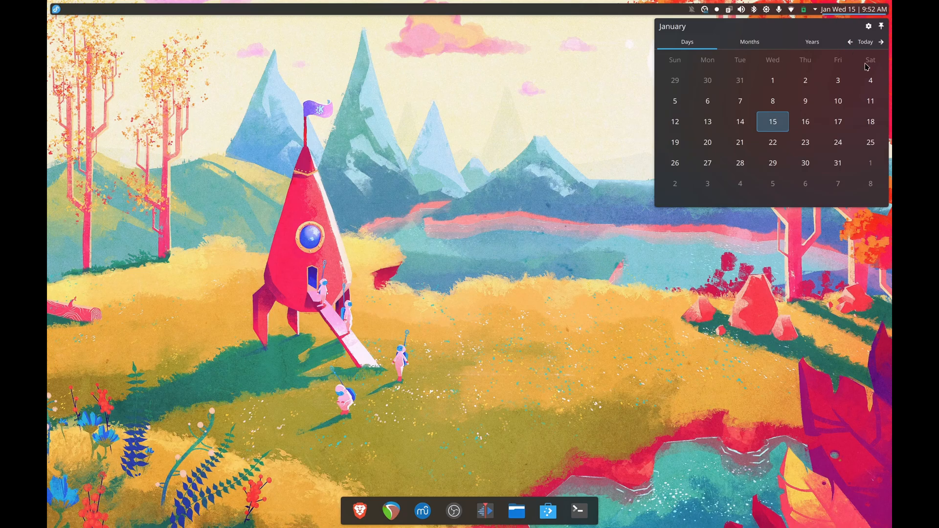
{"action": "mouse_move", "coordinate": [740, 163]}
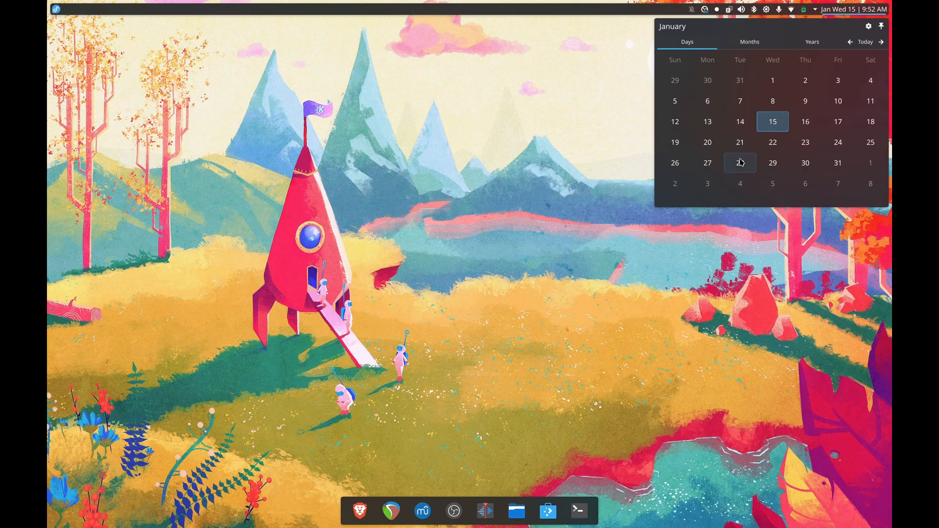
{"action": "mouse_move", "coordinate": [806, 163]}
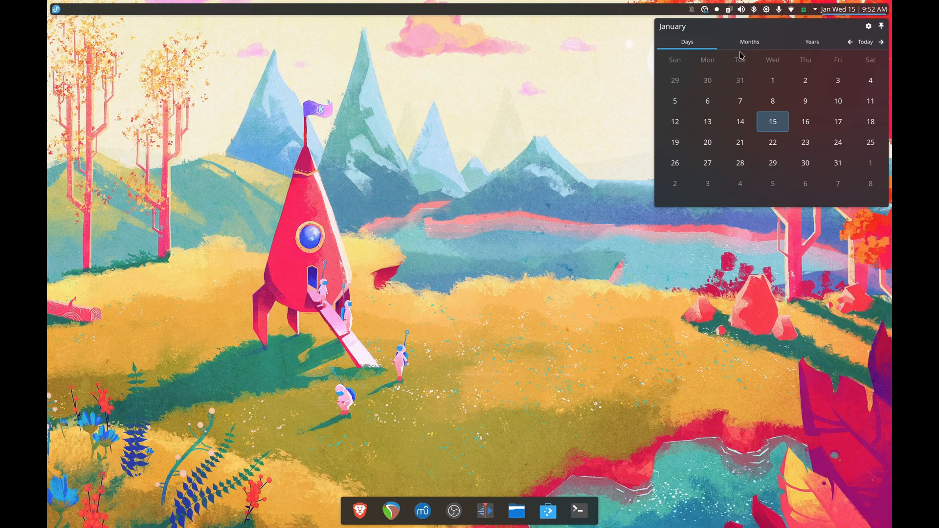
{"action": "mouse_move", "coordinate": [870, 183]}
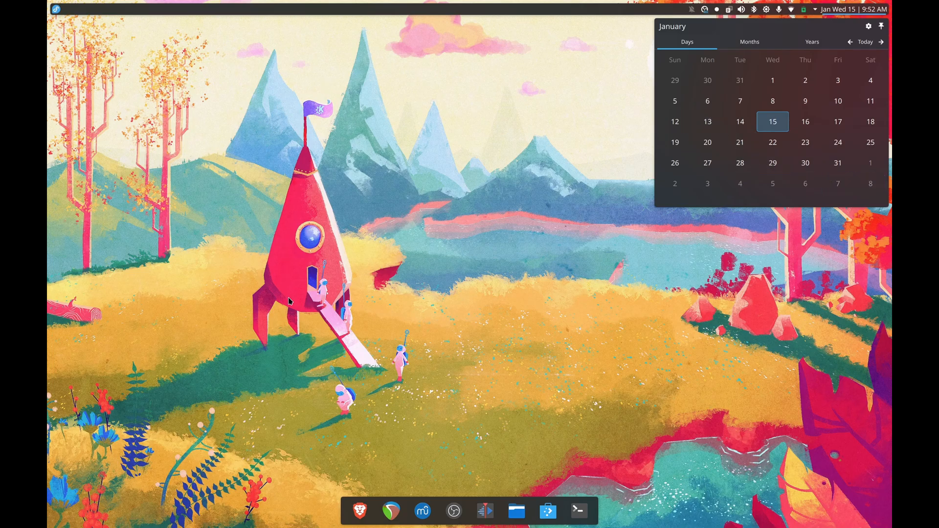
{"action": "mouse_move", "coordinate": [406, 322]}
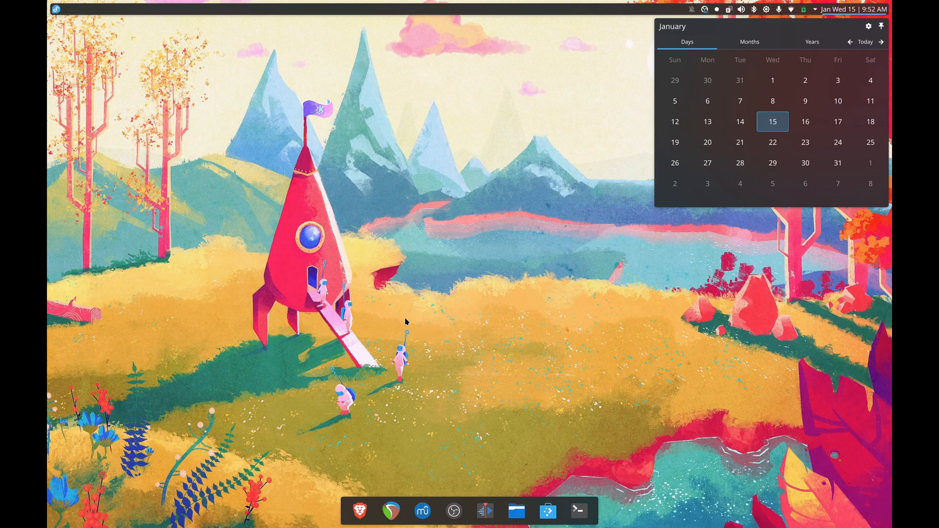
{"action": "mouse_move", "coordinate": [451, 265]}
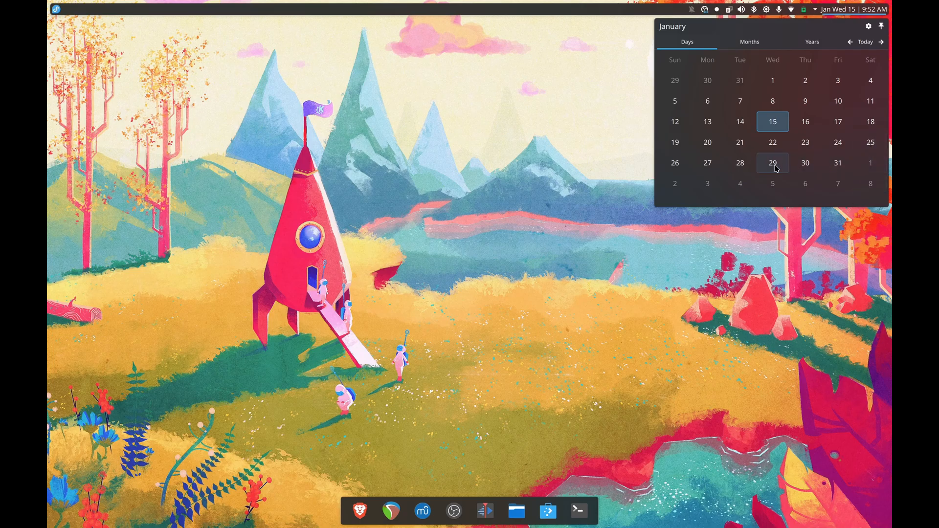
{"action": "mouse_move", "coordinate": [740, 162]}
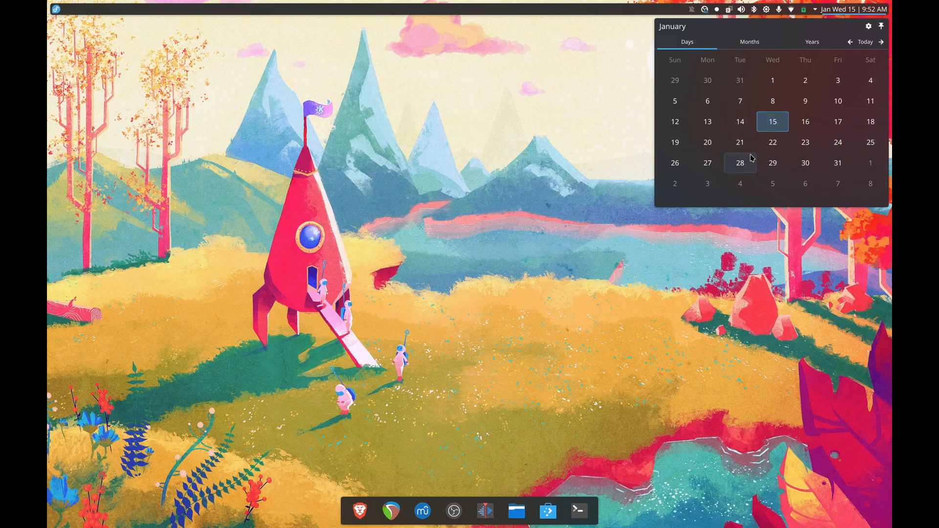
{"action": "mouse_move", "coordinate": [723, 175]}
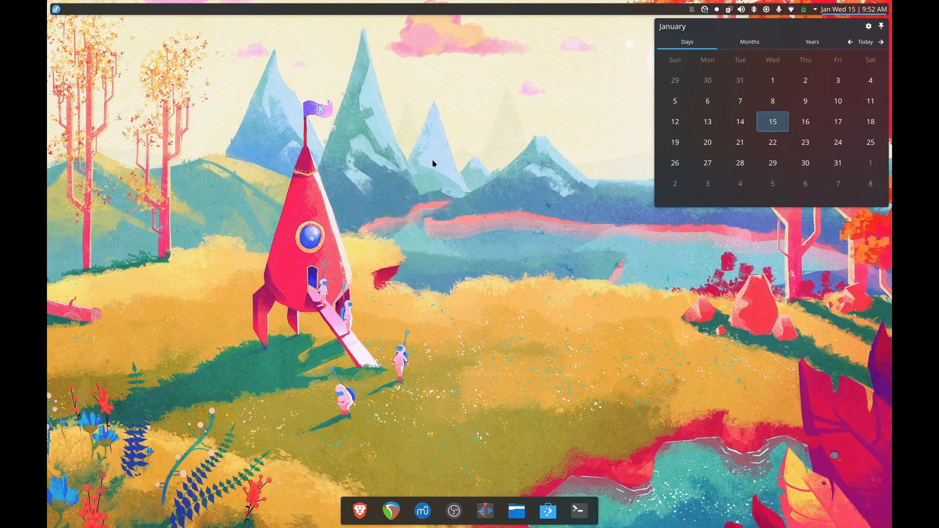
{"action": "mouse_move", "coordinate": [429, 76]}
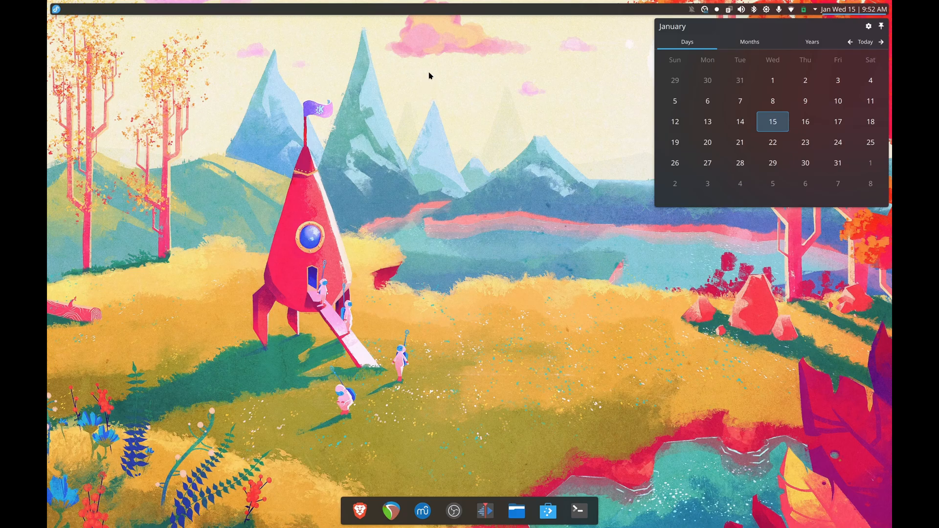
{"action": "mouse_move", "coordinate": [451, 106]}
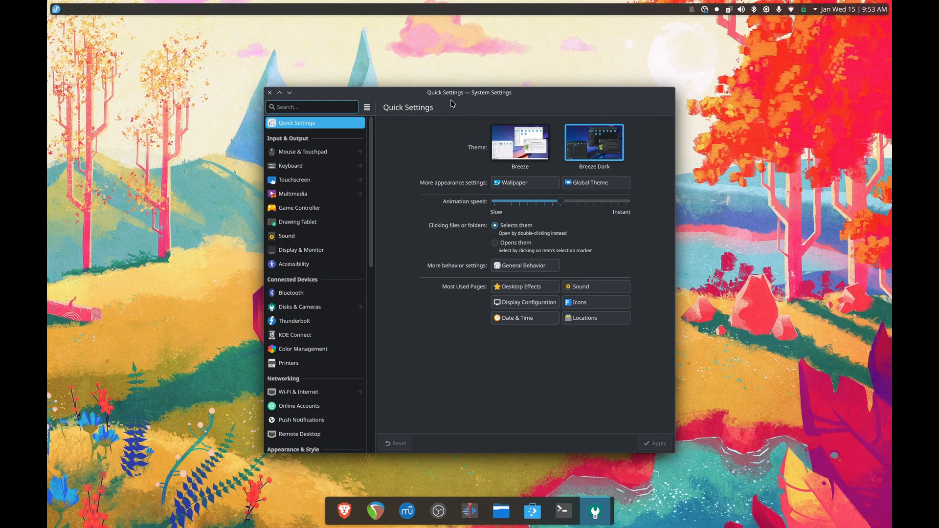
- Filter the System Settings sidebar with the search 'desktop ef'
{"action": "type", "text": "desktop ef"}
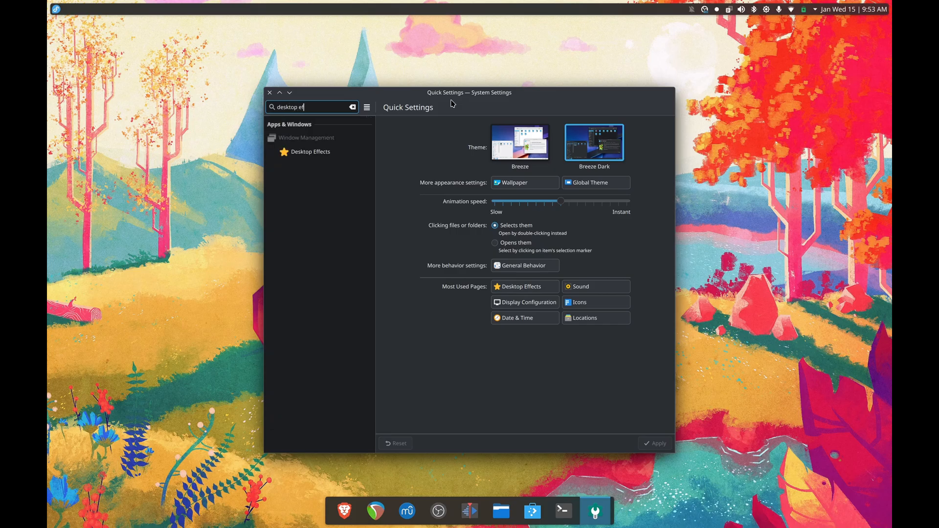
- On the Desktop Effects page, disable Background Contrast and apply the change
{"action": "left_click", "coordinate": [311, 151]}
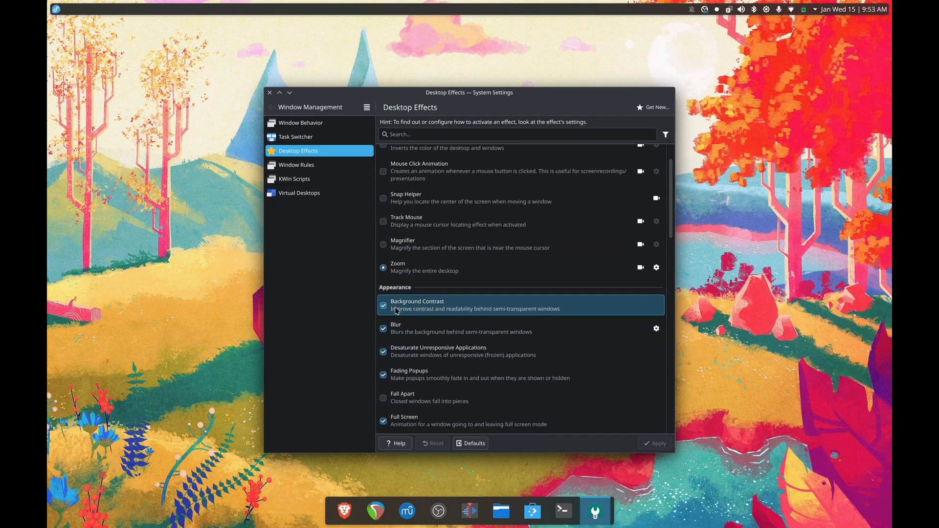
{"action": "mouse_move", "coordinate": [395, 316]}
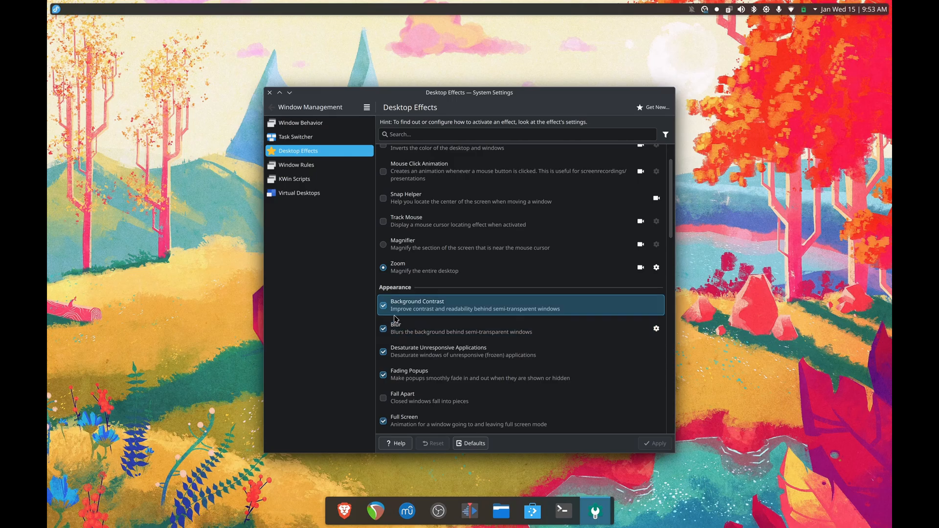
{"action": "left_click", "coordinate": [383, 307]}
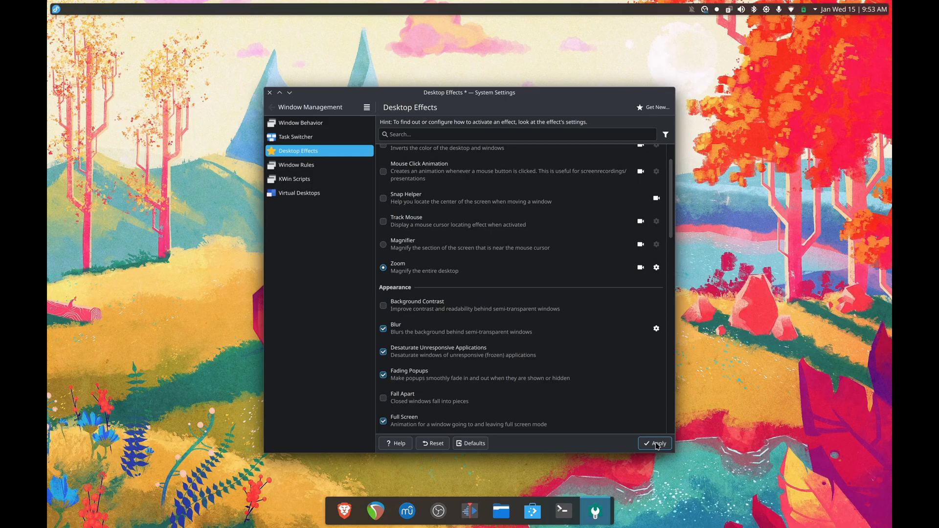
{"action": "left_click", "coordinate": [655, 443]}
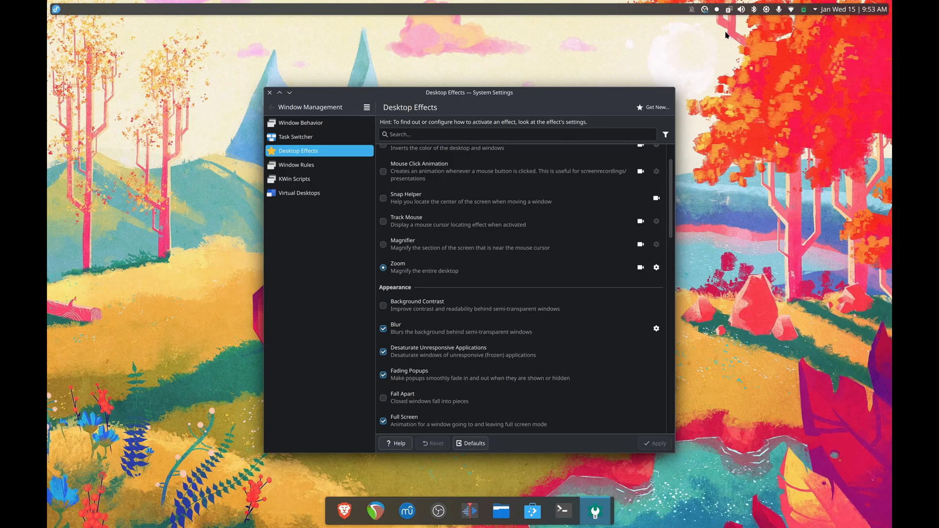
{"action": "mouse_move", "coordinate": [460, 332]}
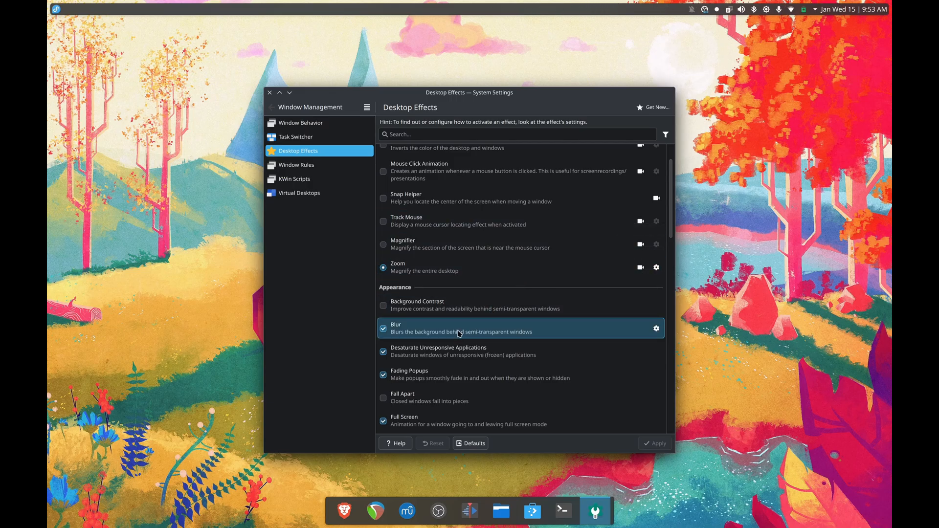
{"action": "mouse_move", "coordinate": [655, 329]}
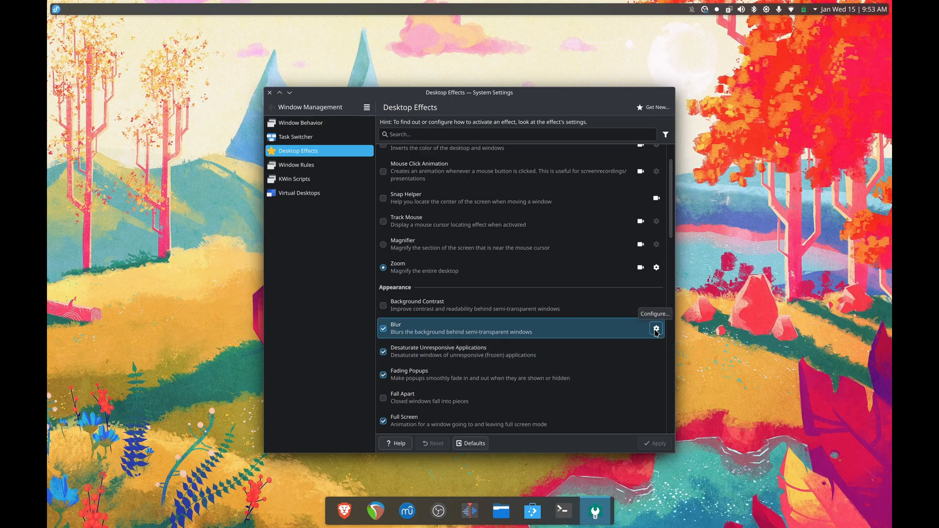
- In Blur's configuration, move blur strength toward Strong and settle it back near Light
{"action": "left_click", "coordinate": [656, 328]}
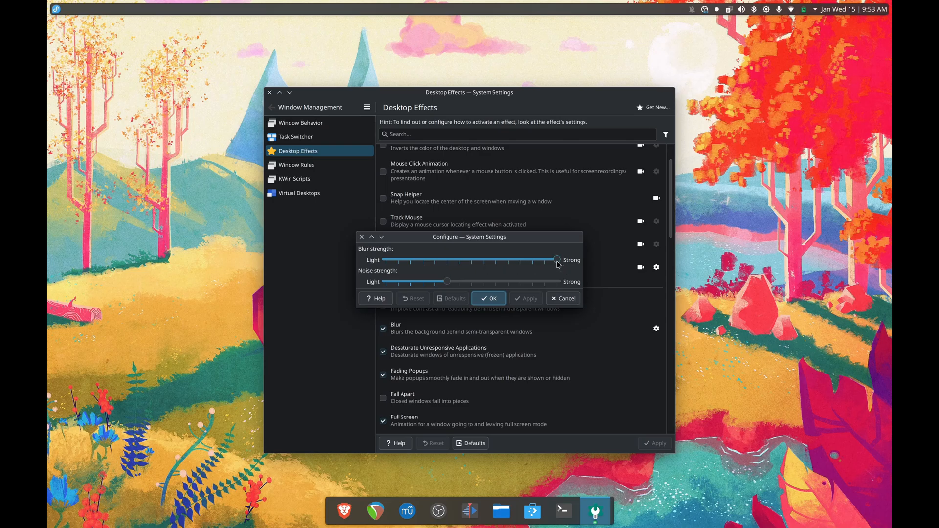
{"action": "left_click_drag", "start_coordinate": [557, 261], "coordinate": [398, 261]}
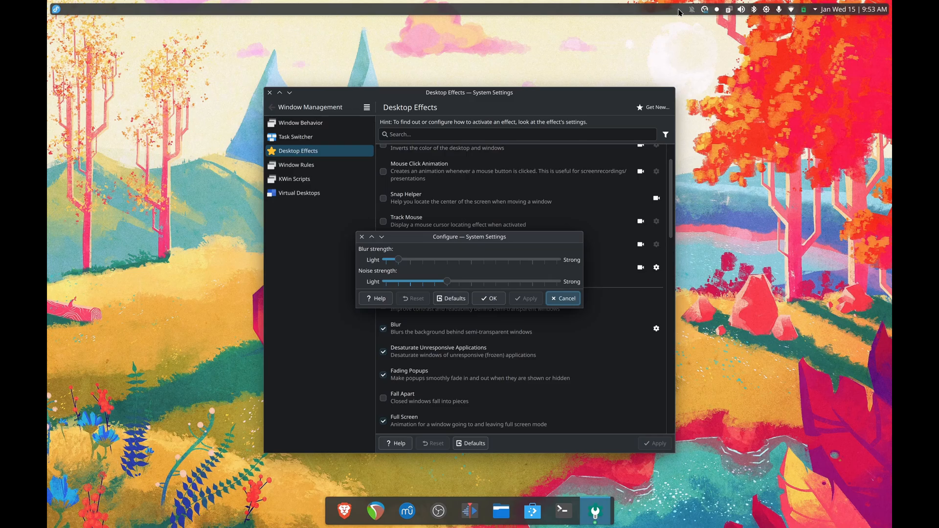
{"action": "mouse_move", "coordinate": [164, 15]}
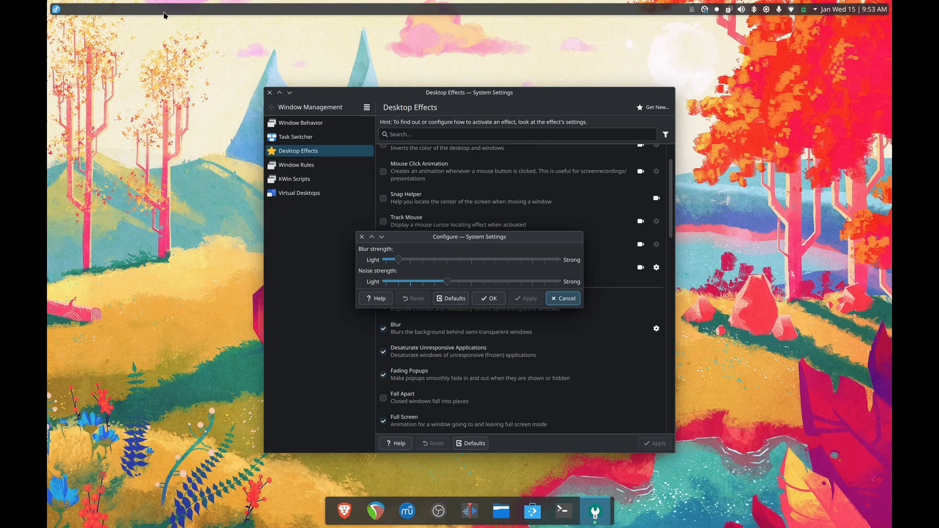
{"action": "mouse_move", "coordinate": [813, 21]}
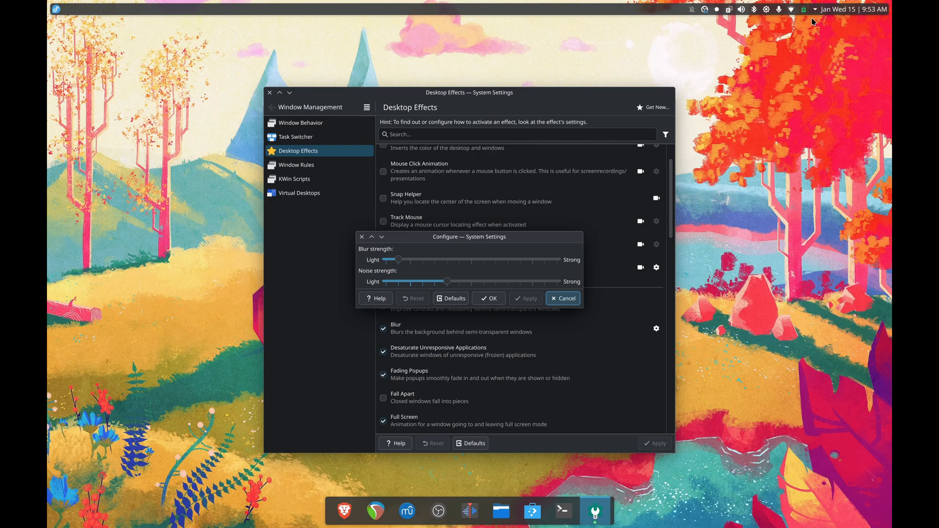
{"action": "mouse_move", "coordinate": [376, 282]}
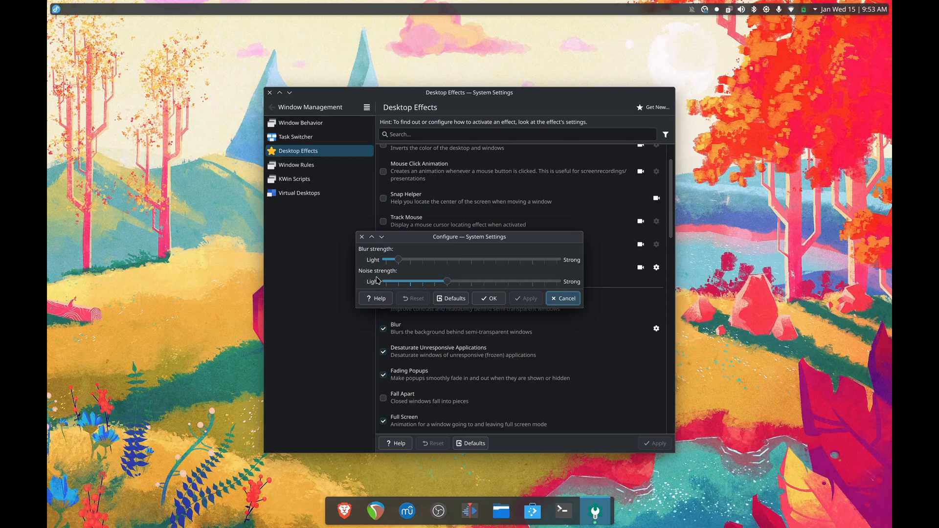
{"action": "left_click_drag", "start_coordinate": [371, 282], "coordinate": [446, 281]}
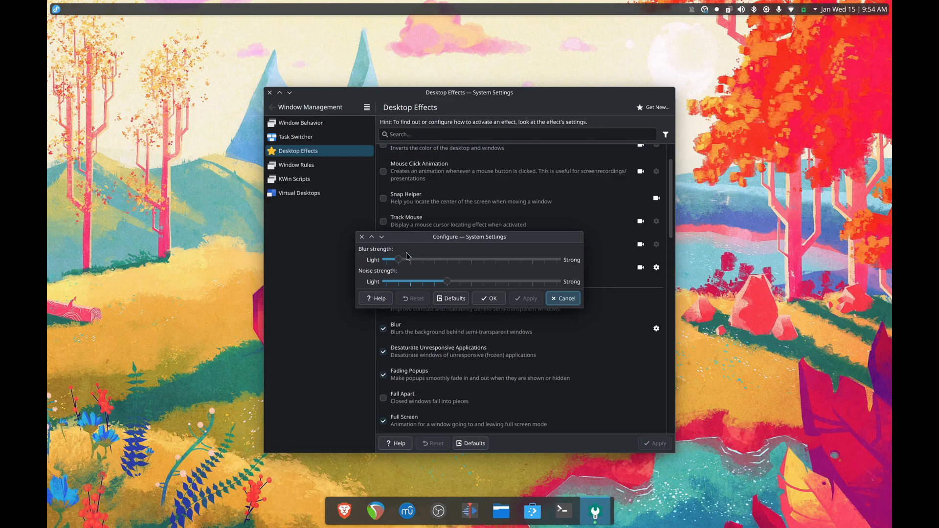
{"action": "left_click_drag", "start_coordinate": [396, 259], "coordinate": [519, 259]}
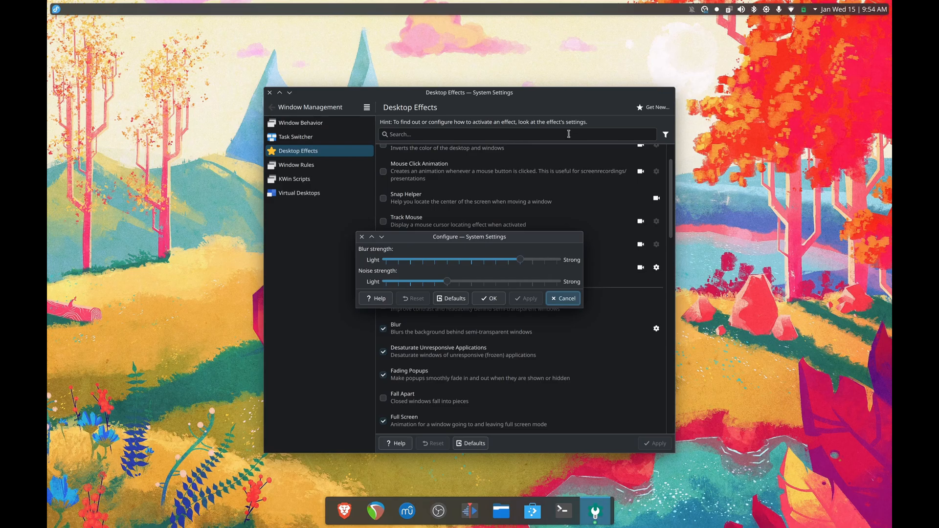
{"action": "left_click_drag", "start_coordinate": [520, 260], "coordinate": [386, 260]}
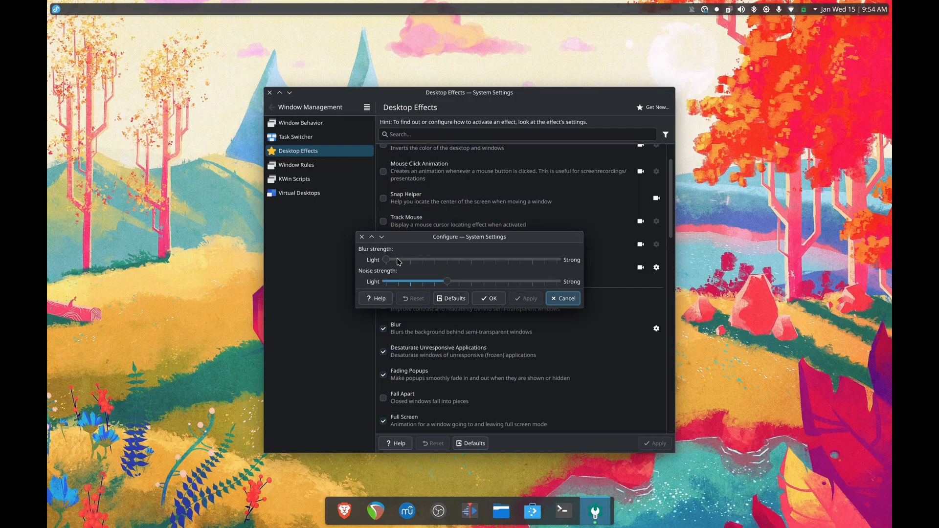
{"action": "left_click_drag", "start_coordinate": [386, 260], "coordinate": [397, 261]}
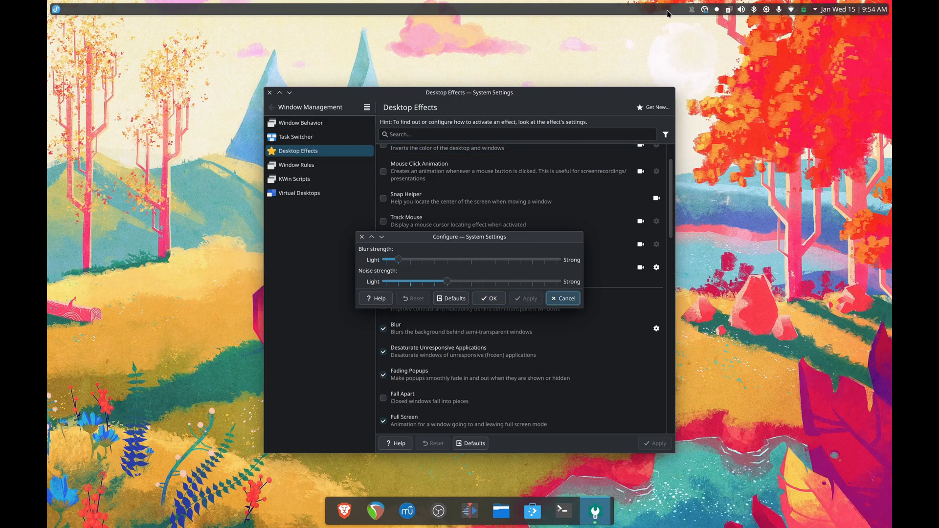
{"action": "mouse_move", "coordinate": [443, 22]}
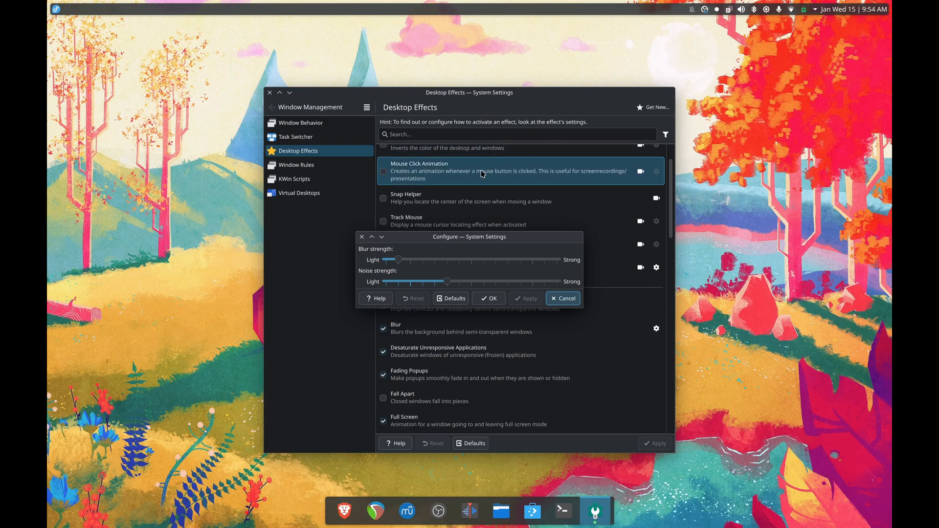
{"action": "mouse_move", "coordinate": [76, 46]}
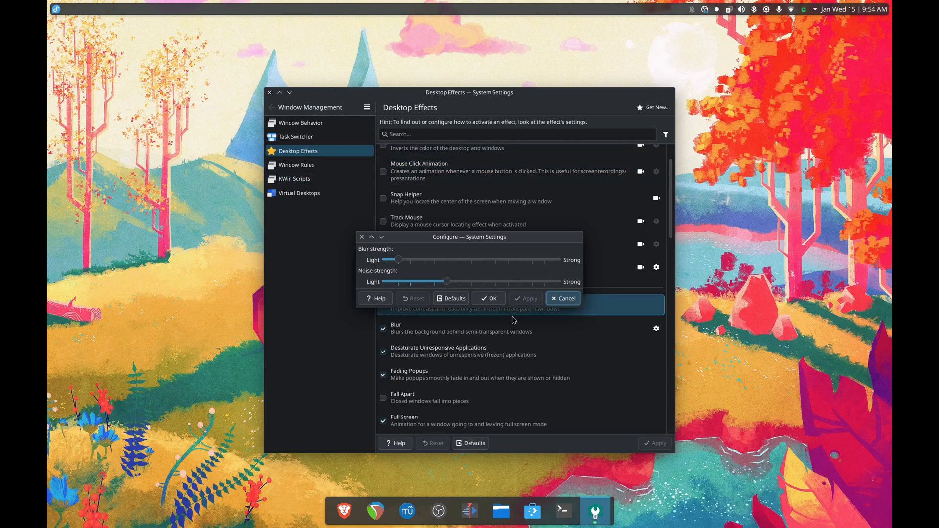
- Close Blur's dialog, apply with Blur off, then re-enable Blur and apply again
{"action": "left_click", "coordinate": [563, 298]}
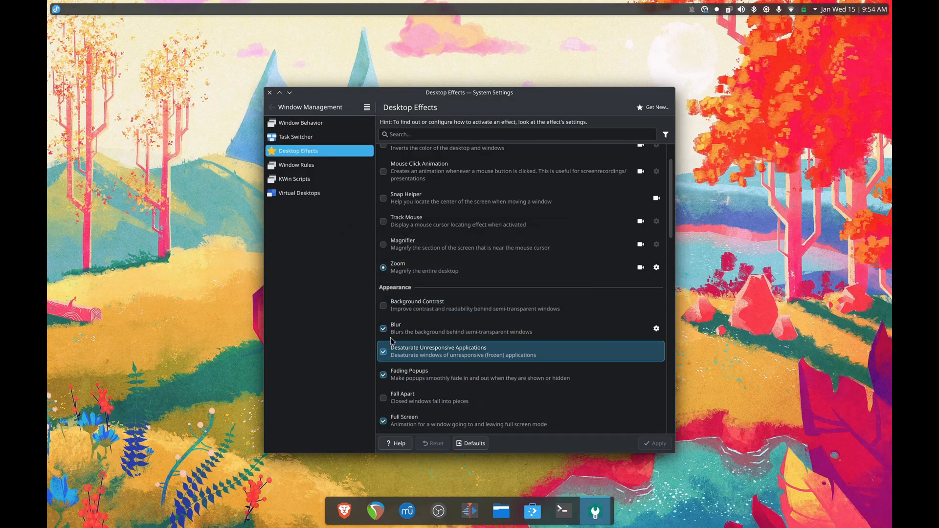
{"action": "left_click", "coordinate": [383, 329]}
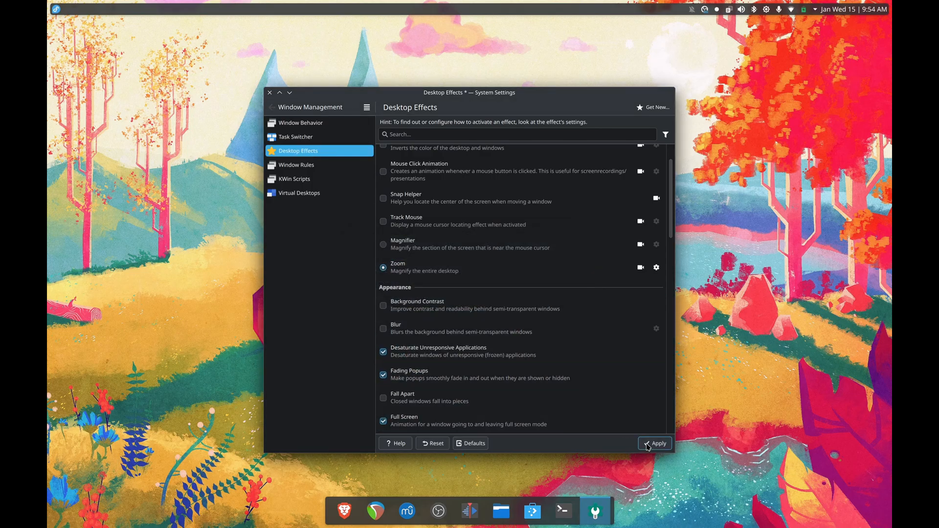
{"action": "left_click", "coordinate": [654, 443]}
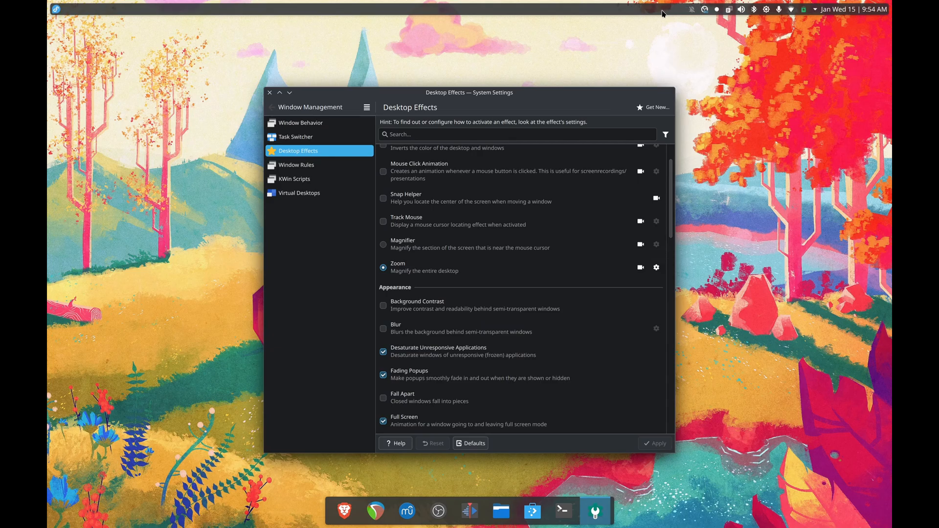
{"action": "mouse_move", "coordinate": [160, 9]}
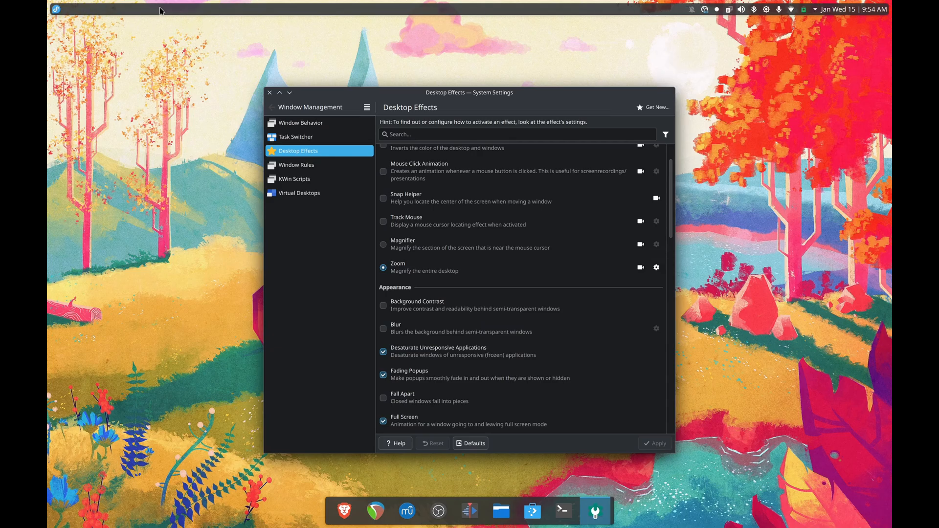
{"action": "mouse_move", "coordinate": [762, 169]}
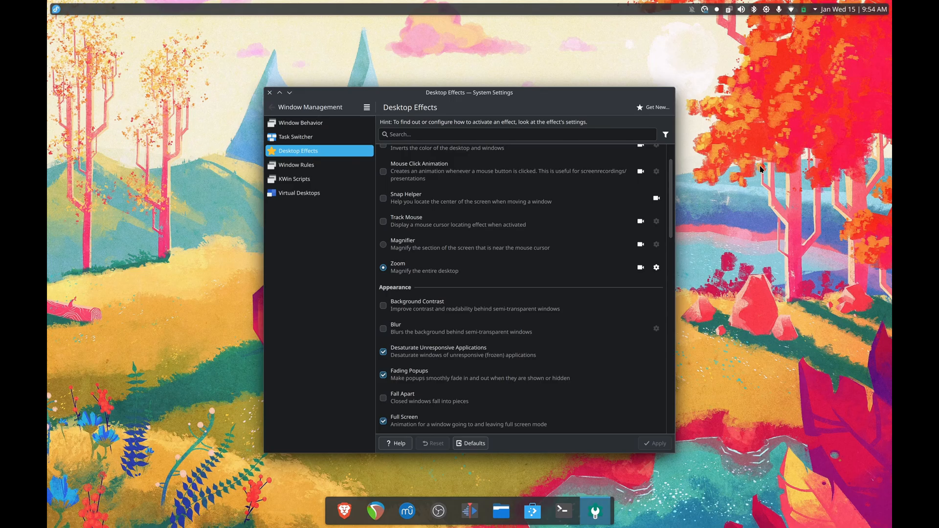
{"action": "left_click", "coordinate": [384, 328]}
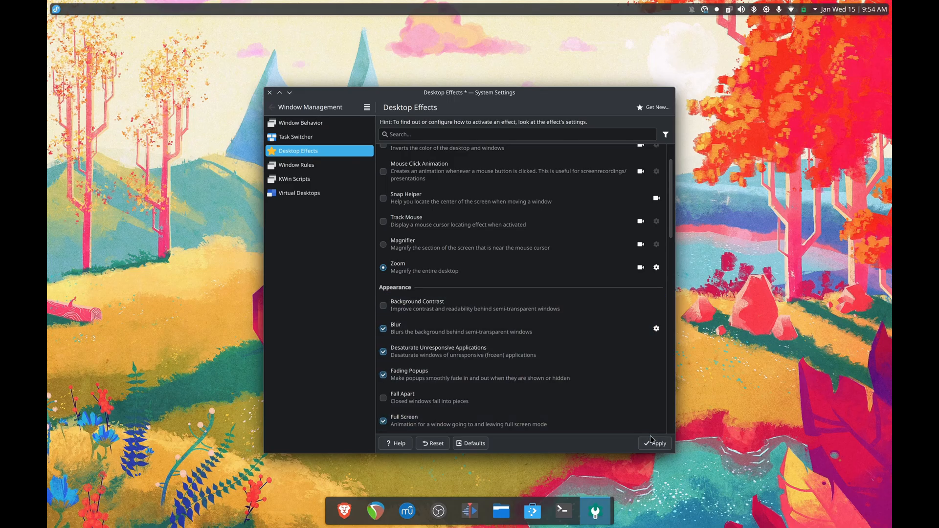
{"action": "left_click", "coordinate": [655, 444]}
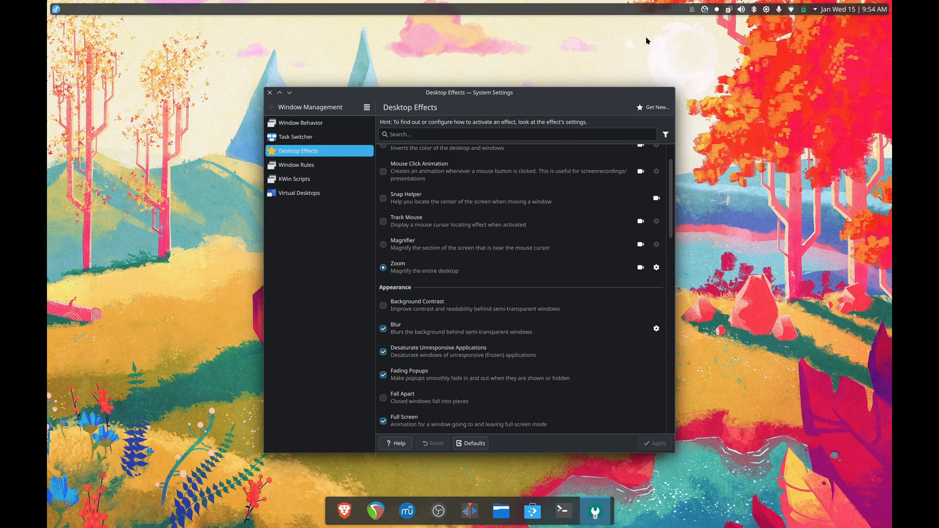
{"action": "mouse_move", "coordinate": [486, 52]}
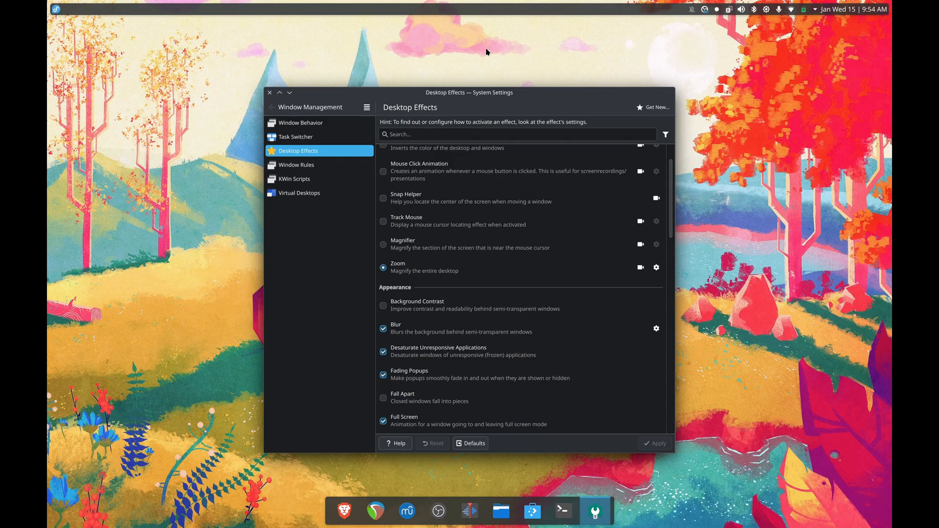
{"action": "mouse_move", "coordinate": [485, 19]}
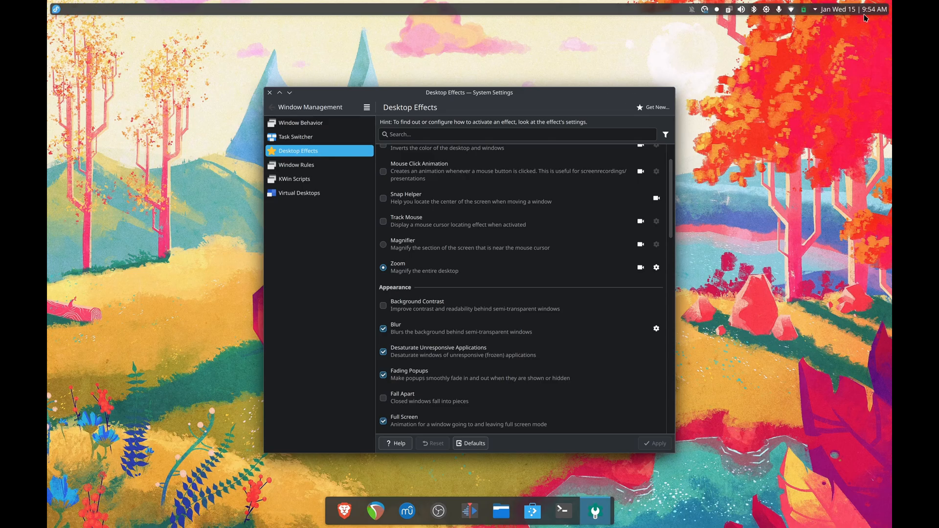
{"action": "left_click", "coordinate": [842, 9]}
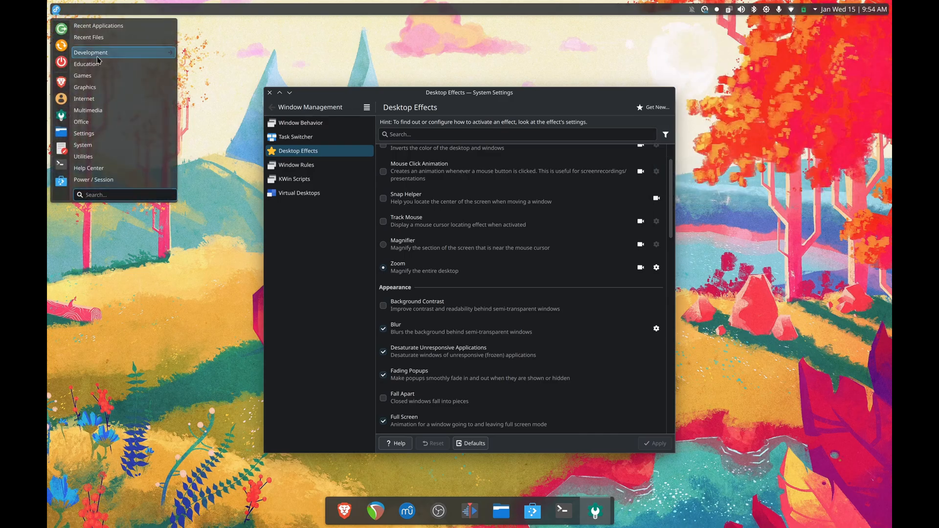
{"action": "mouse_move", "coordinate": [362, 82]}
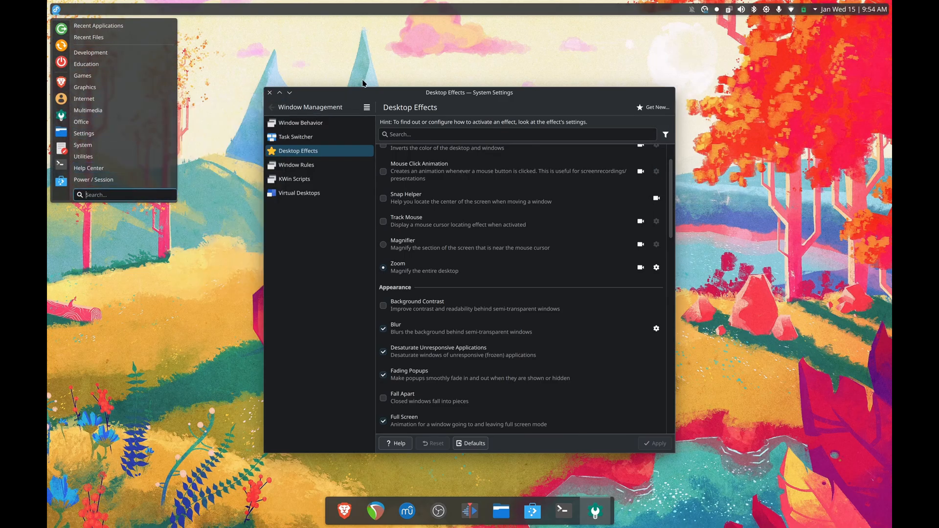
{"action": "mouse_move", "coordinate": [496, 62]}
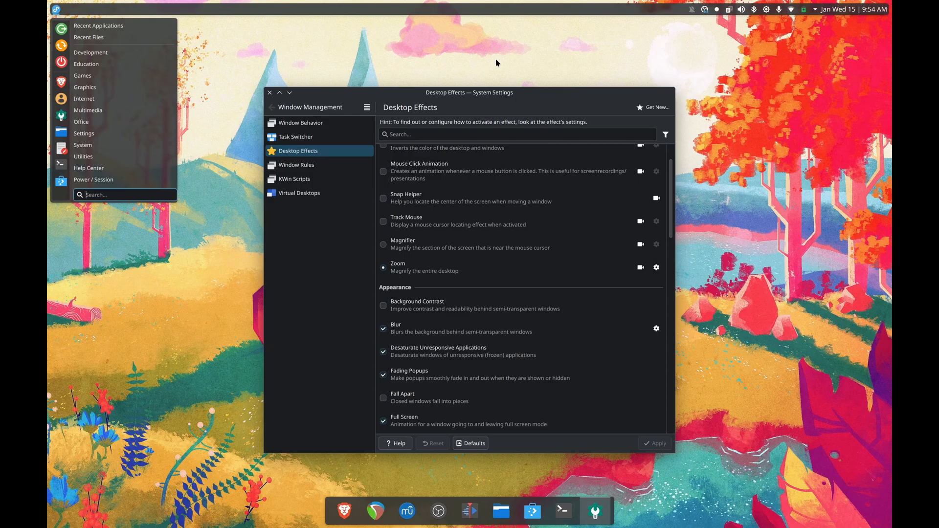
{"action": "left_click", "coordinate": [410, 71]}
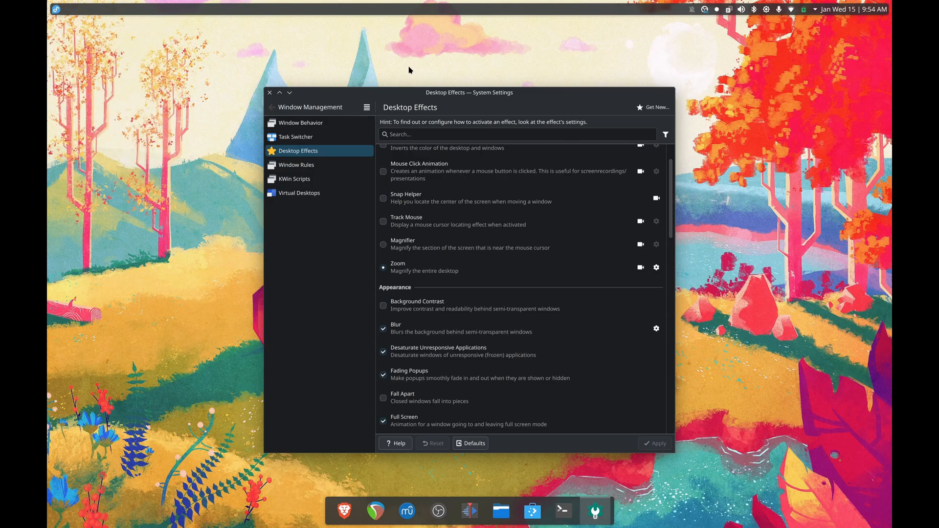
- Search 'desktop effec', then clear the search to restore the full category list
{"action": "type", "text": "desktop effec"}
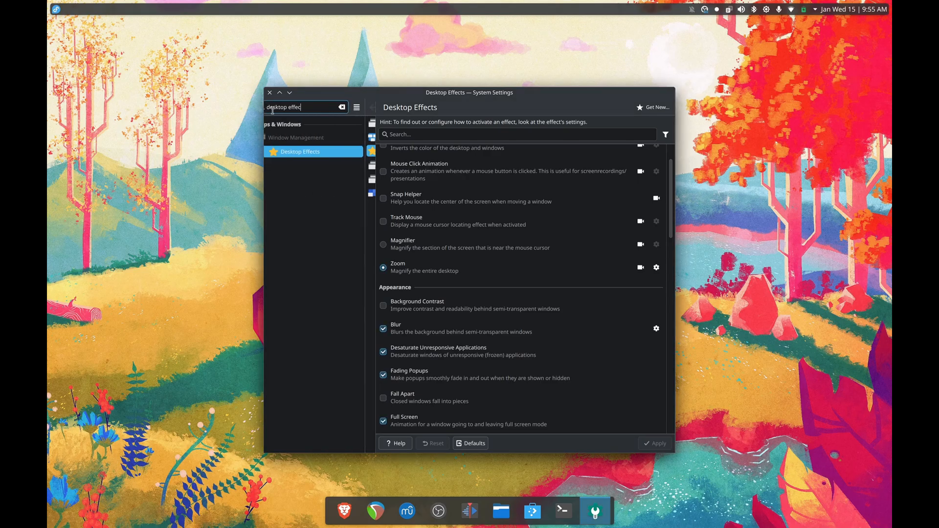
{"action": "left_click", "coordinate": [343, 107]}
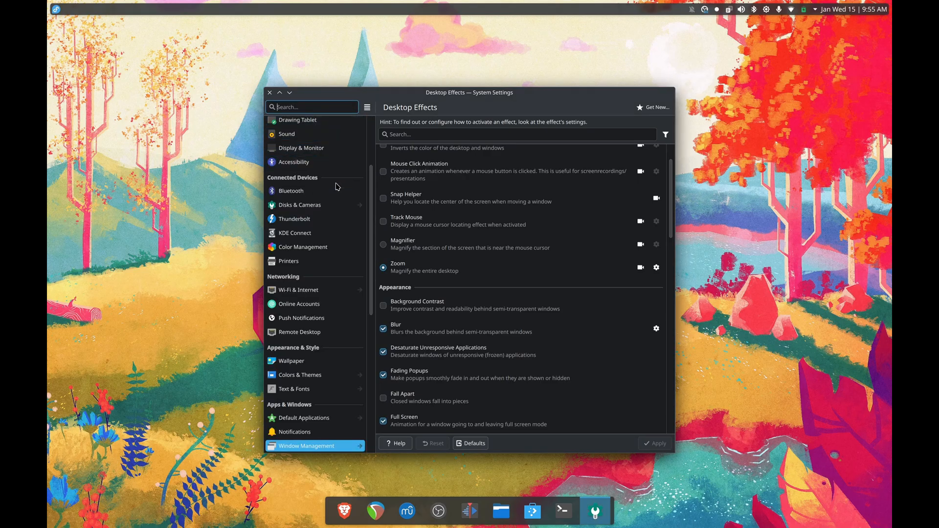
{"action": "scroll", "scroll_direction": "down", "scroll_amount": 3}
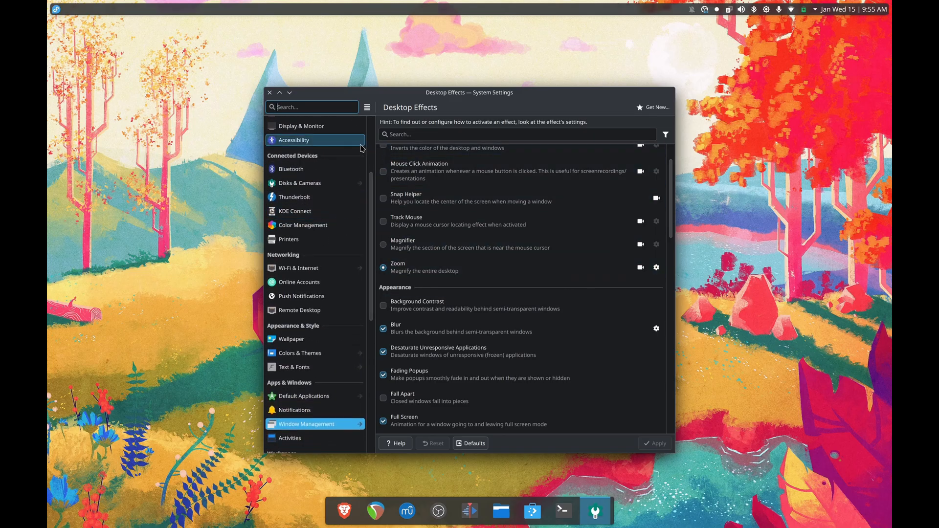
{"action": "mouse_move", "coordinate": [106, 33]}
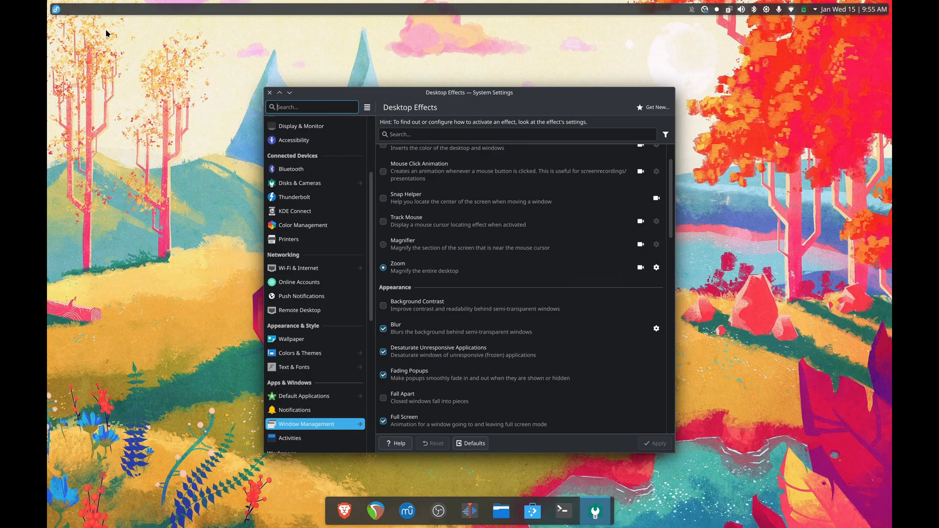
{"action": "mouse_move", "coordinate": [185, 258]}
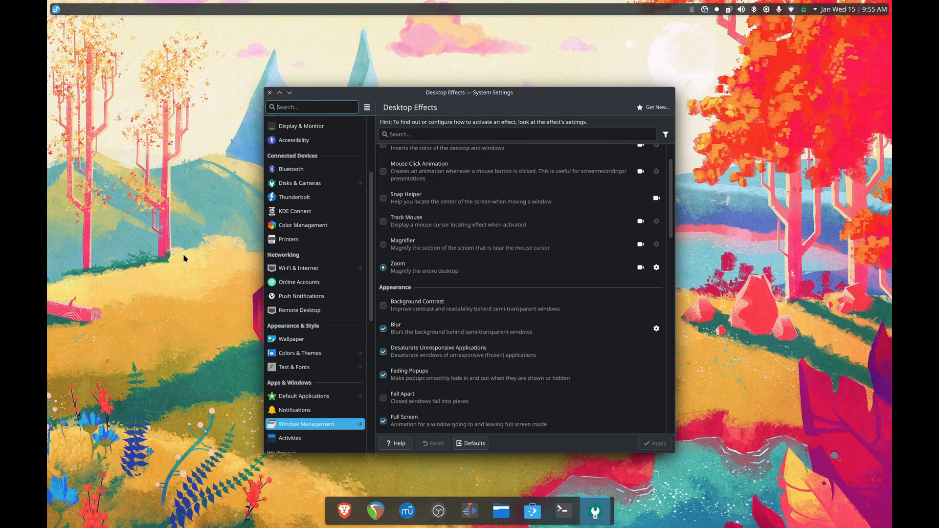